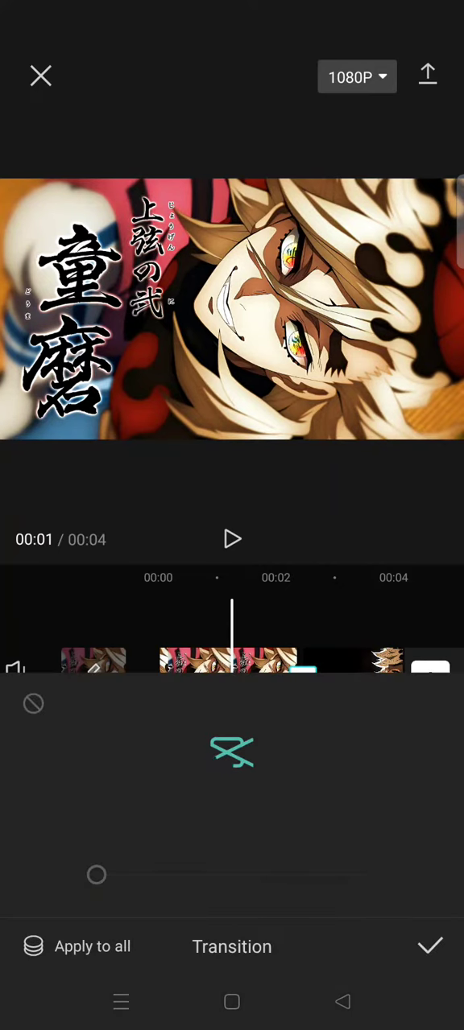
Join the two clips with a Camera > Shake II transition shortened to 0.3 seconds.
click(298, 702)
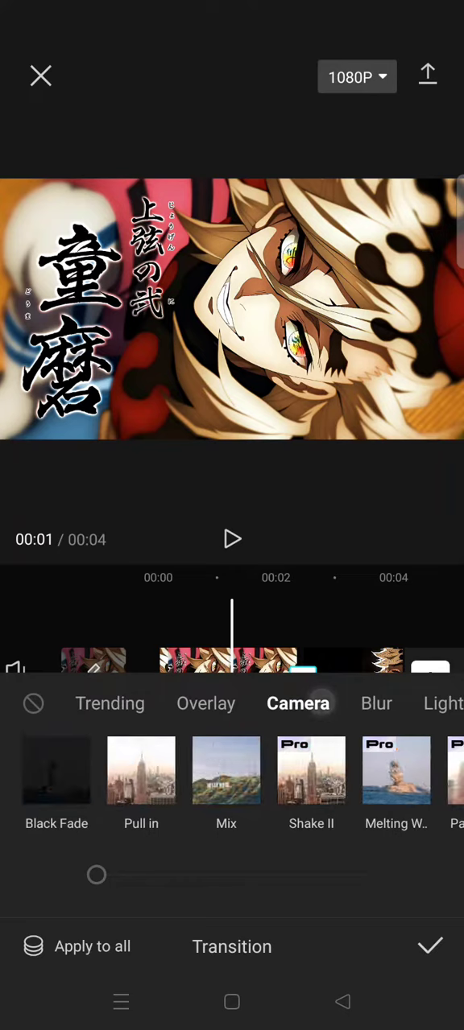
scroll(left, 3)
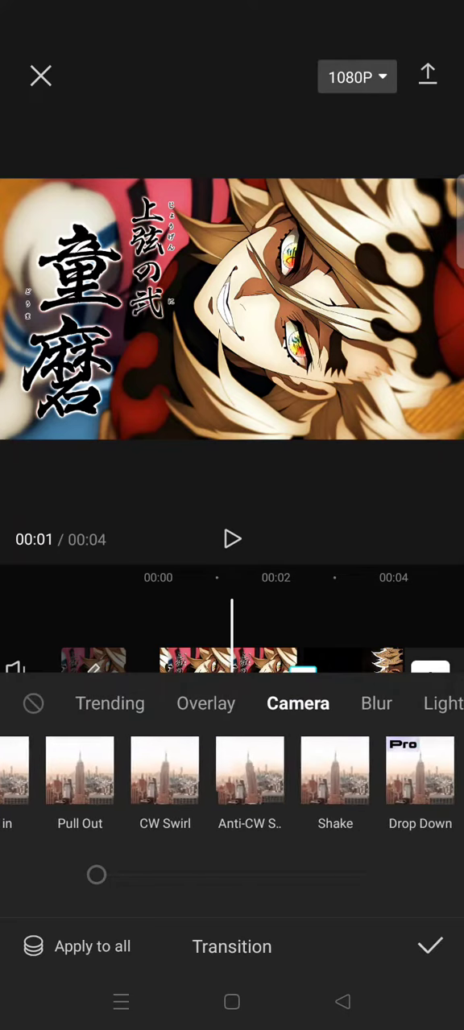
scroll(left, 3)
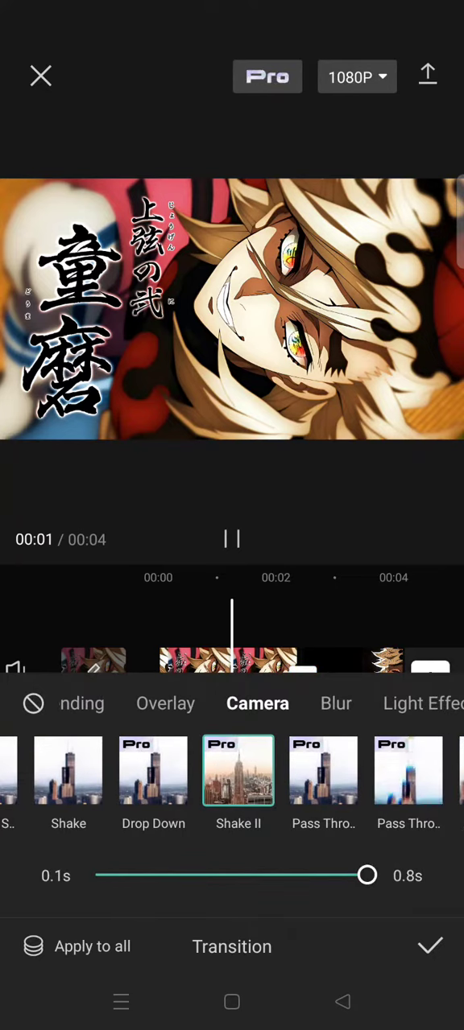
drag(367, 875, 251, 876)
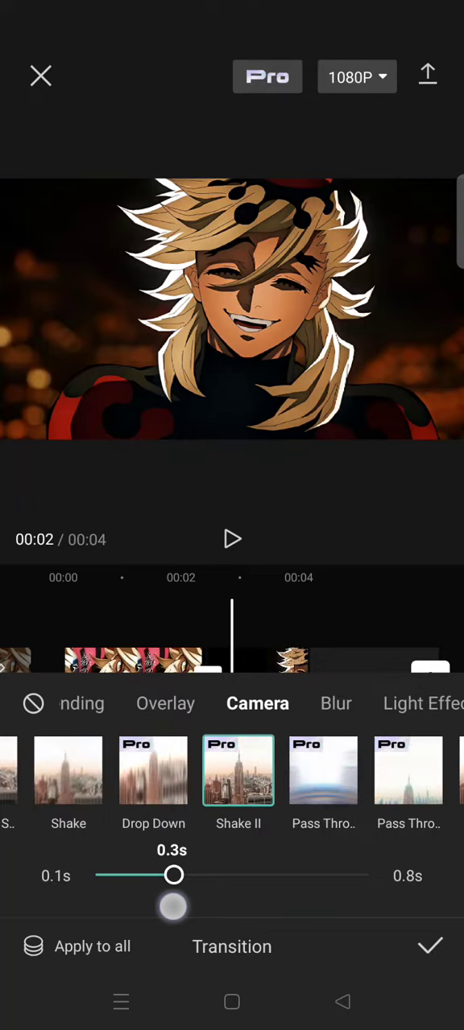
click(430, 946)
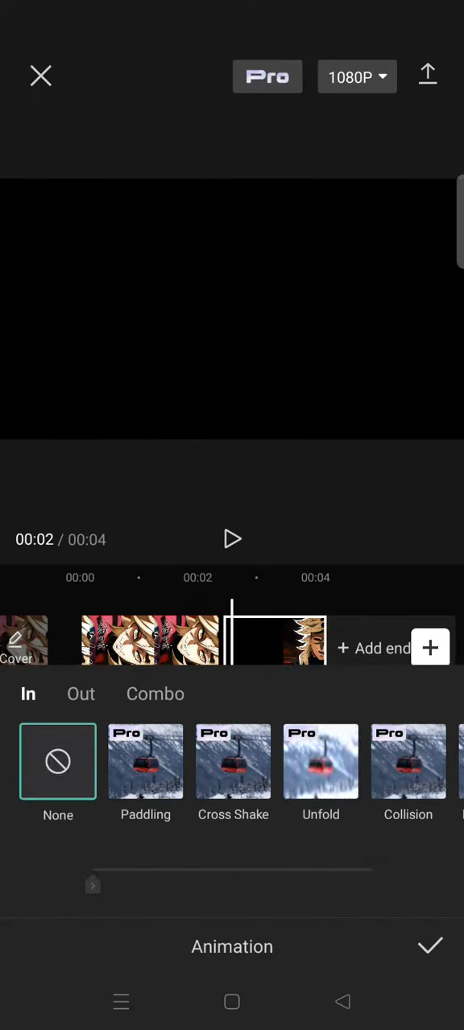
Give the second clip a 0.5-second Collision entrance animation.
scroll(left, 3)
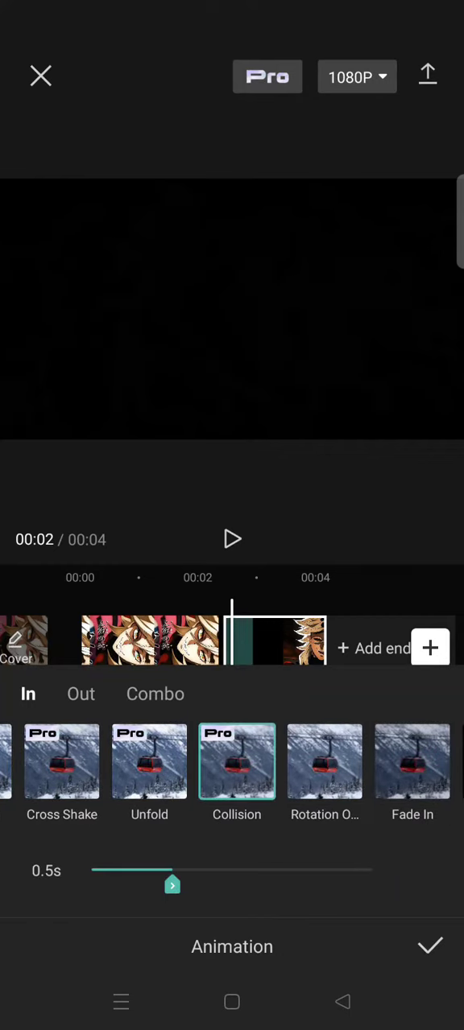
click(429, 947)
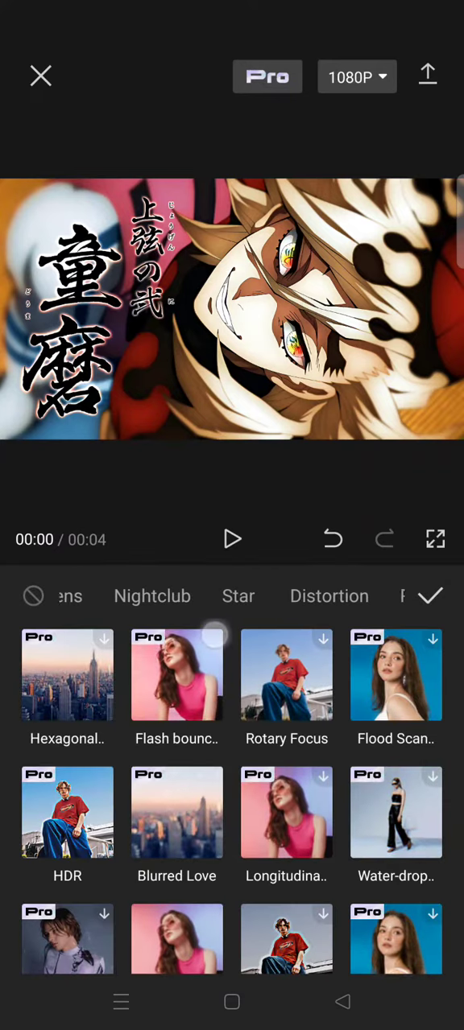
Apply the Ripple Distortion video effect from the Distortion set to the main video.
click(329, 596)
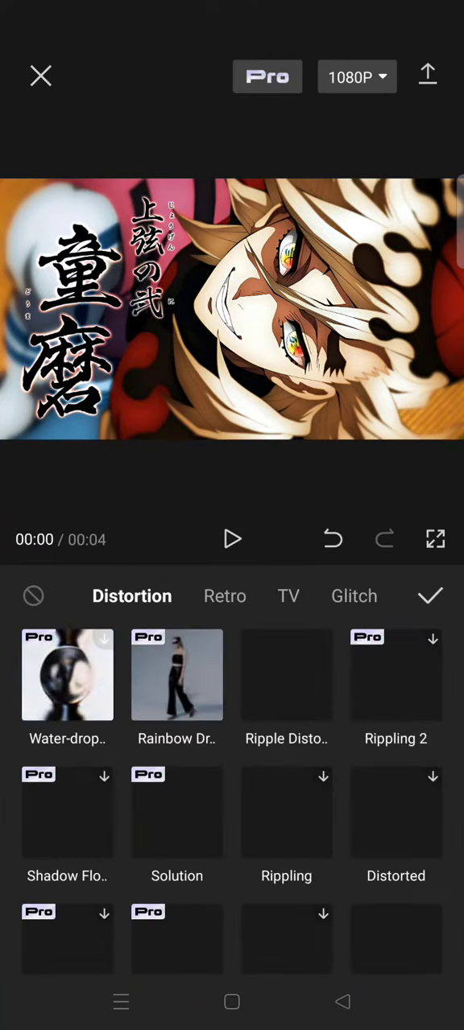
click(287, 675)
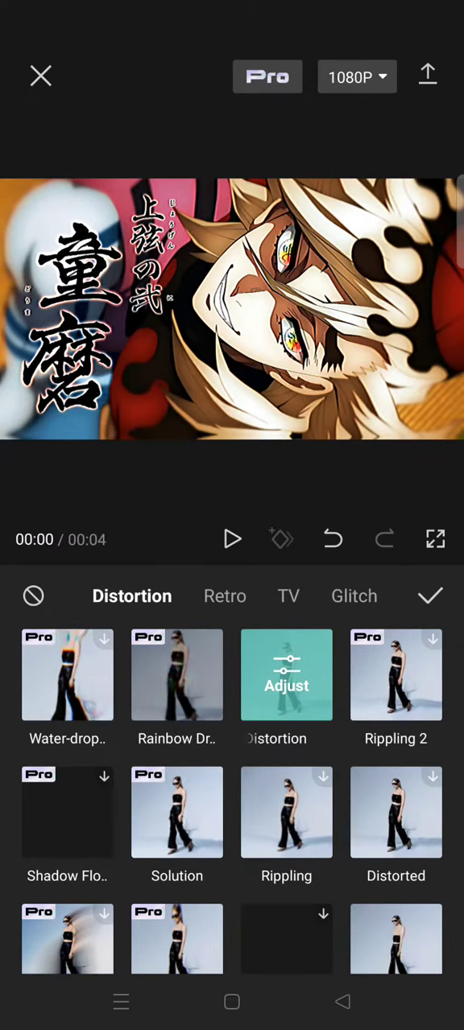
click(231, 540)
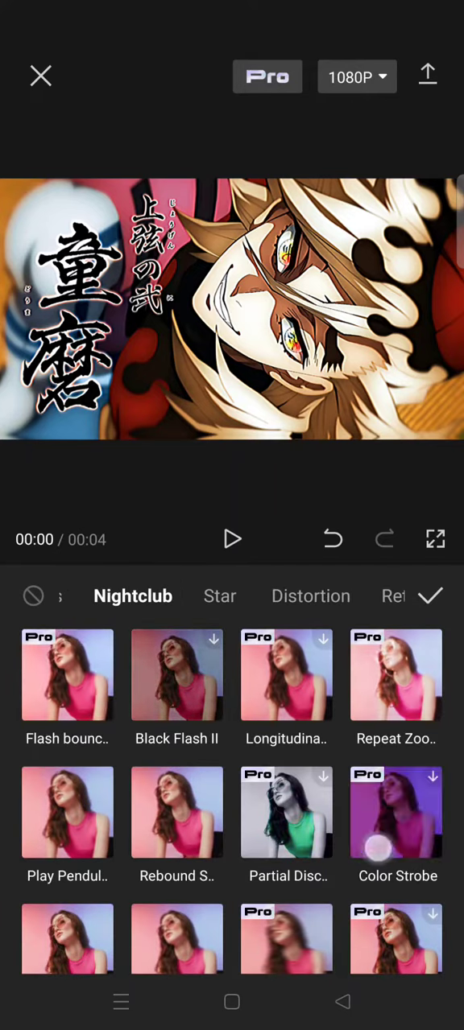
Add a Nightclub shake effect beneath Ripple Distortion and play back the edit.
scroll(down, 3)
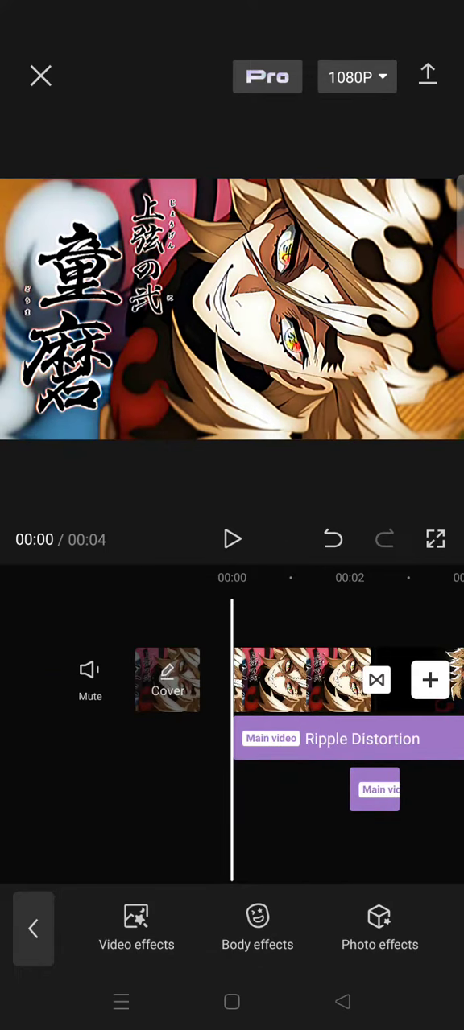
click(232, 539)
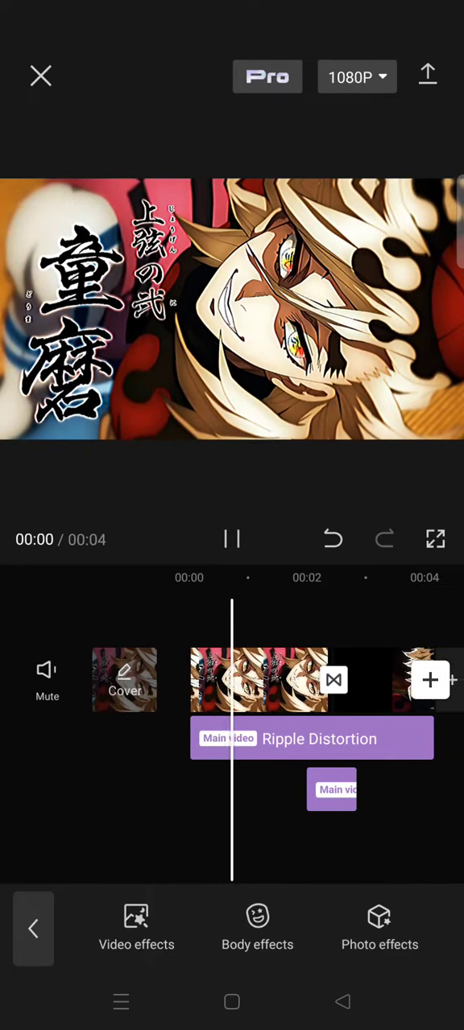